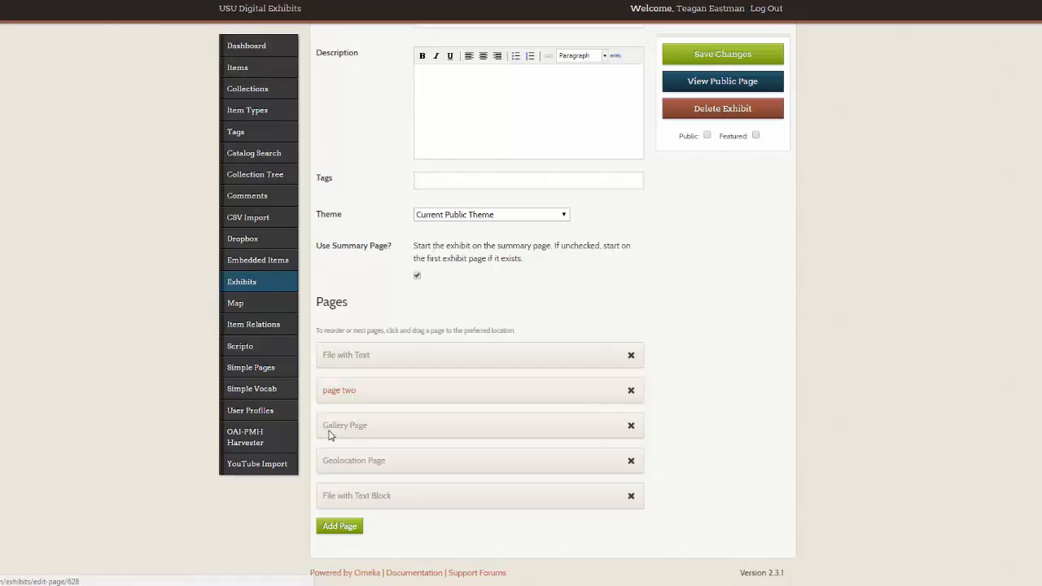
mouse_move(335, 429)
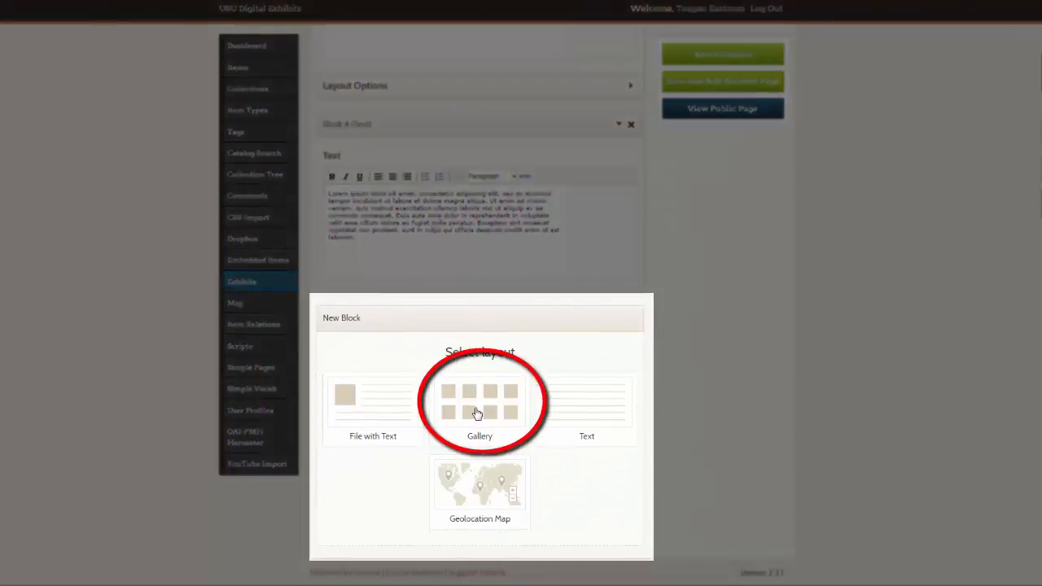
Step: Choose the Gallery layout under New Block and add it to the page
left_click(479, 399)
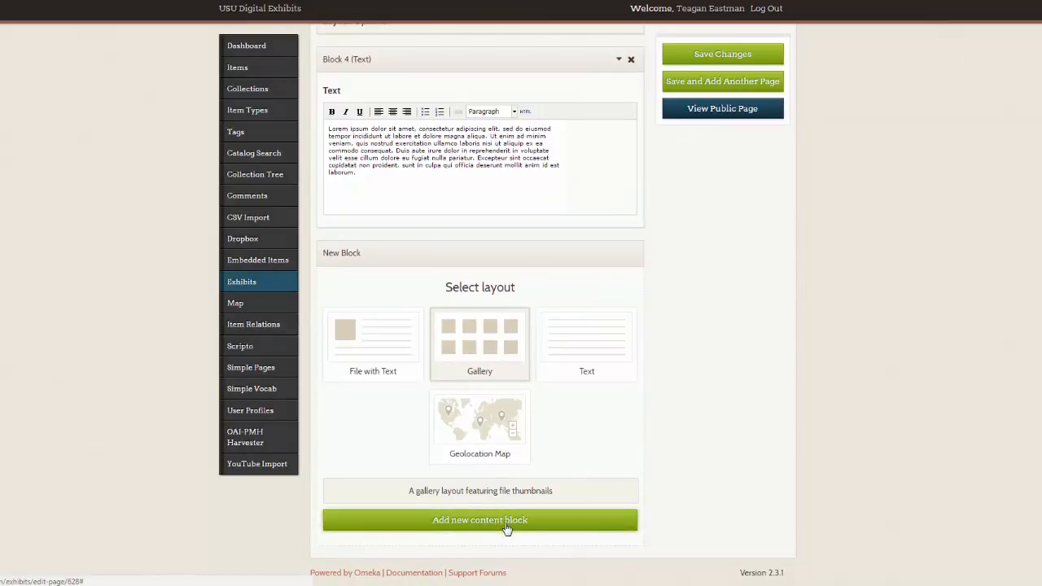
left_click(479, 521)
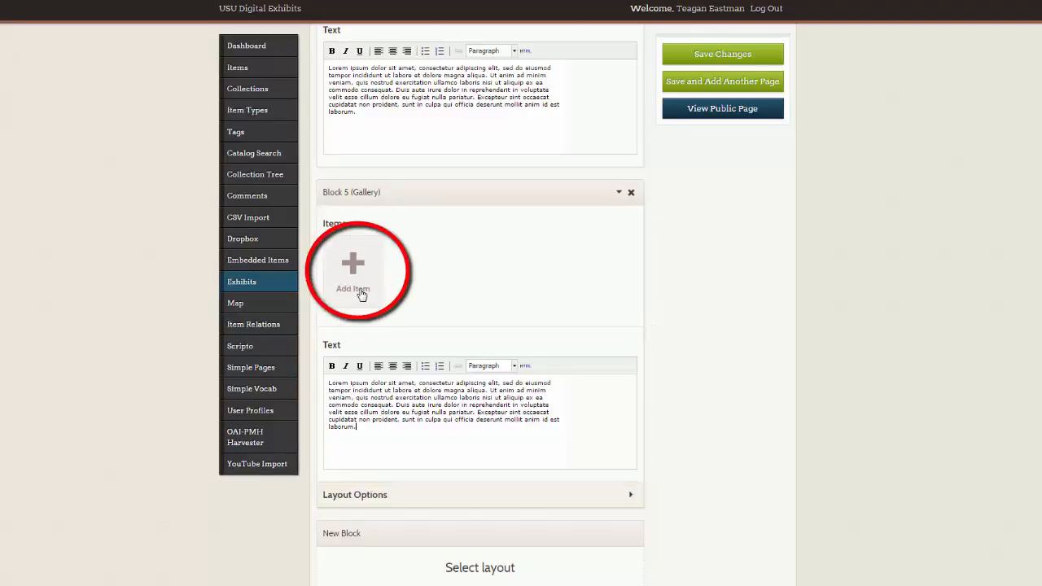
left_click(351, 273)
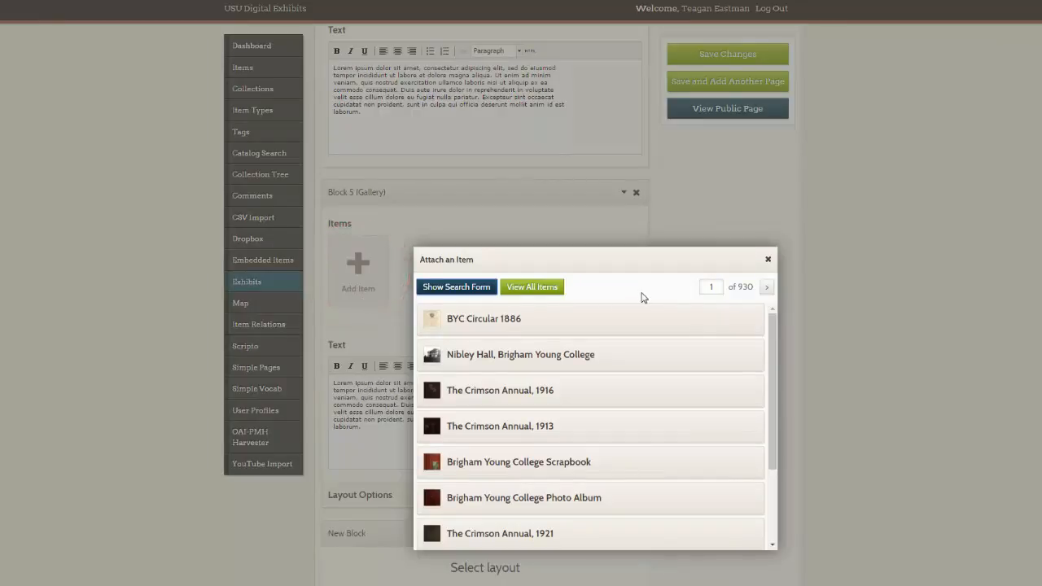
left_click(767, 259)
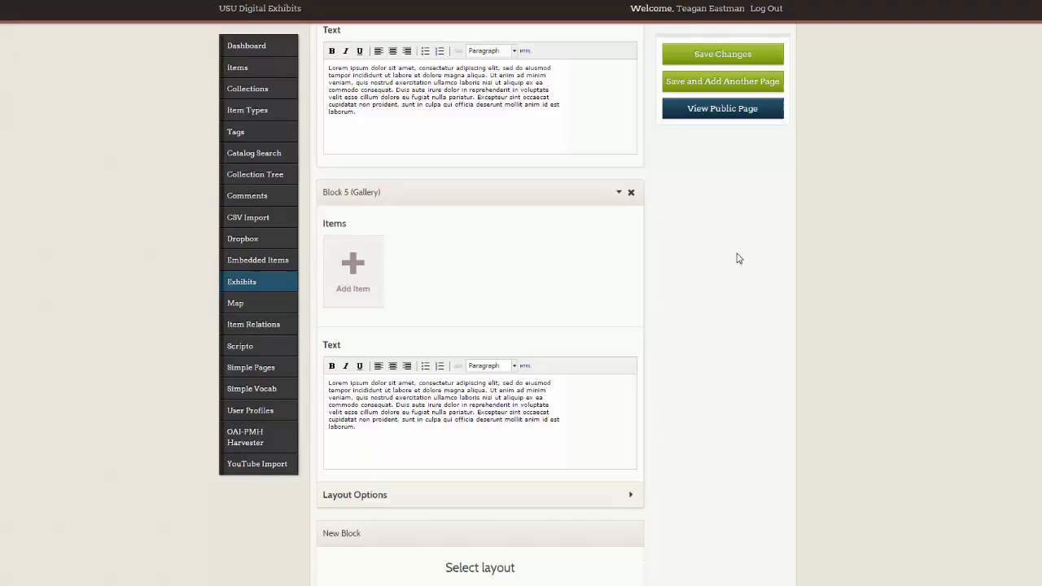
left_click(723, 107)
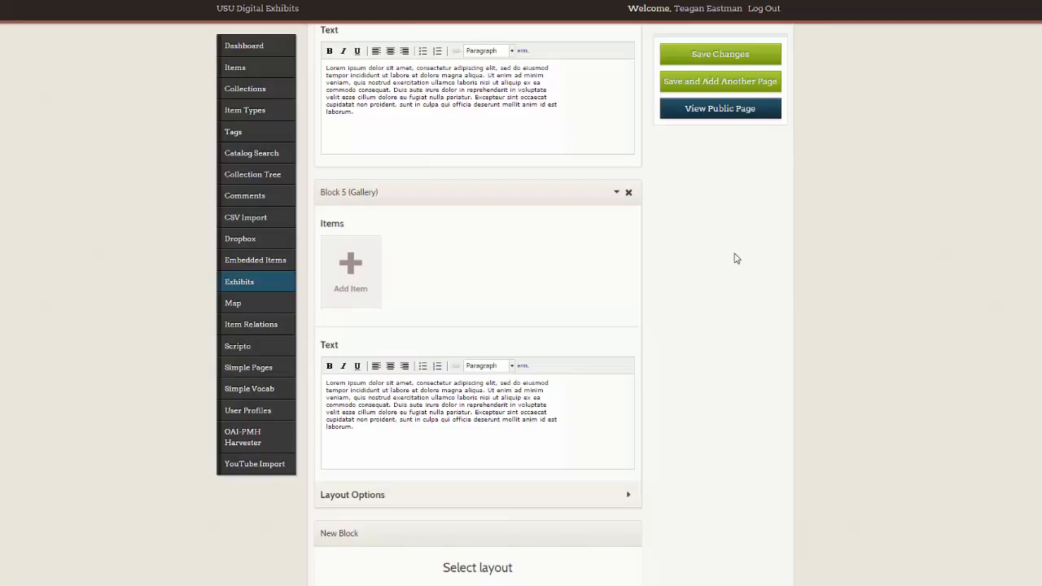
Step: Scroll back up to review Block 1 (Gallery) with its four attached image items
scroll("up", 3)
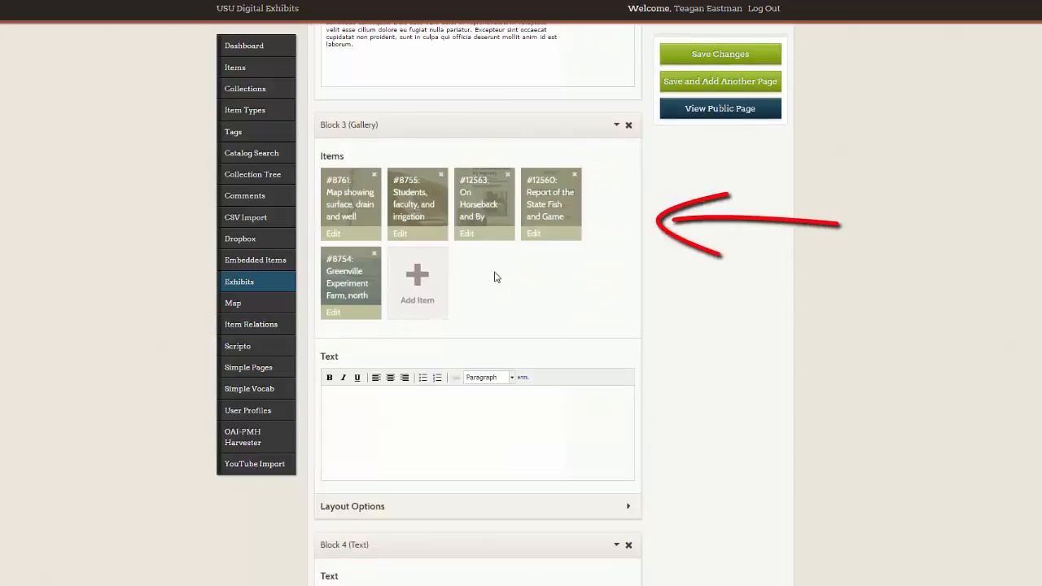
scroll("up", 3)
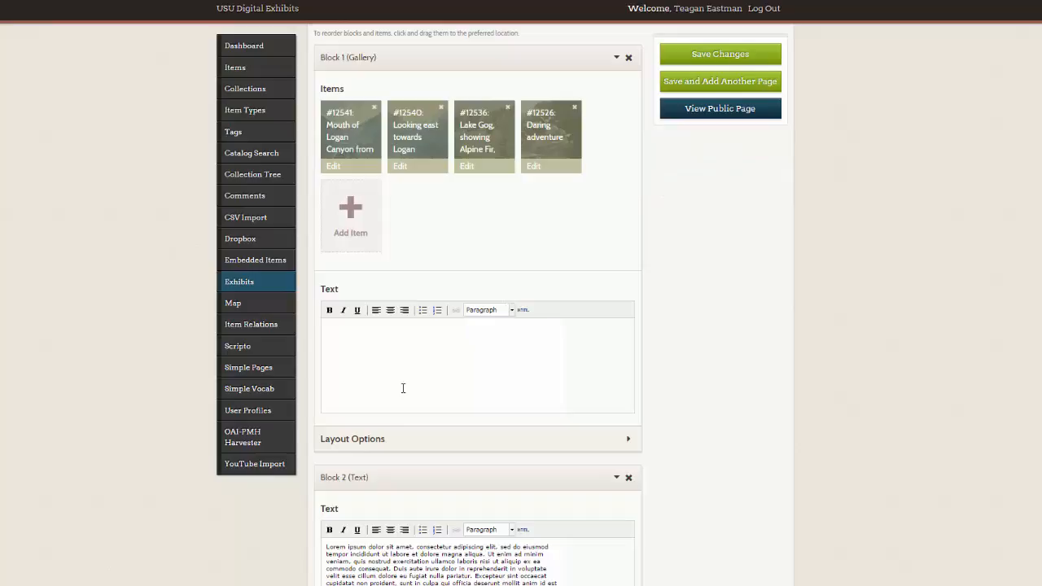
mouse_move(658, 446)
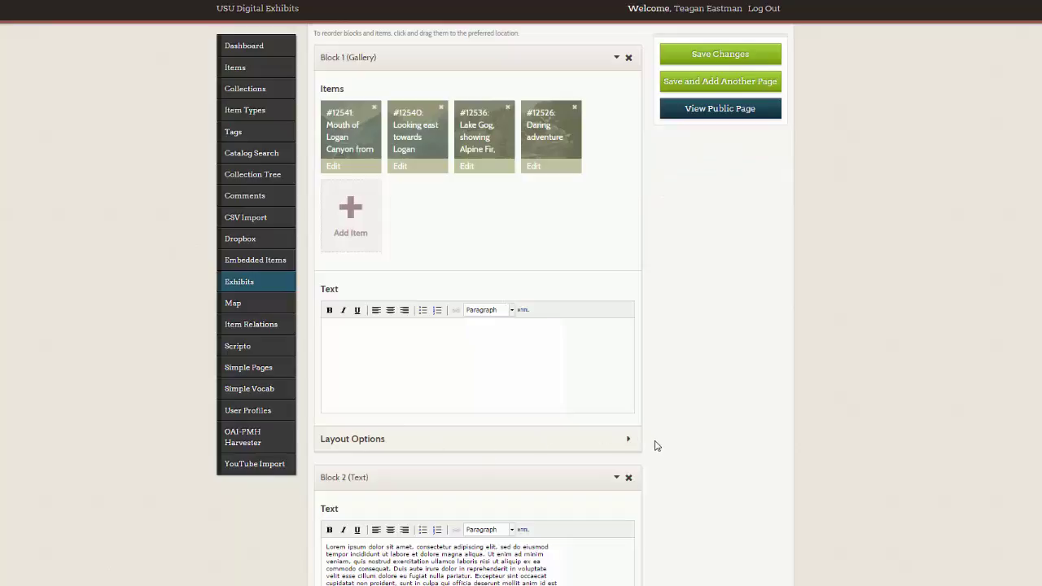
mouse_move(629, 443)
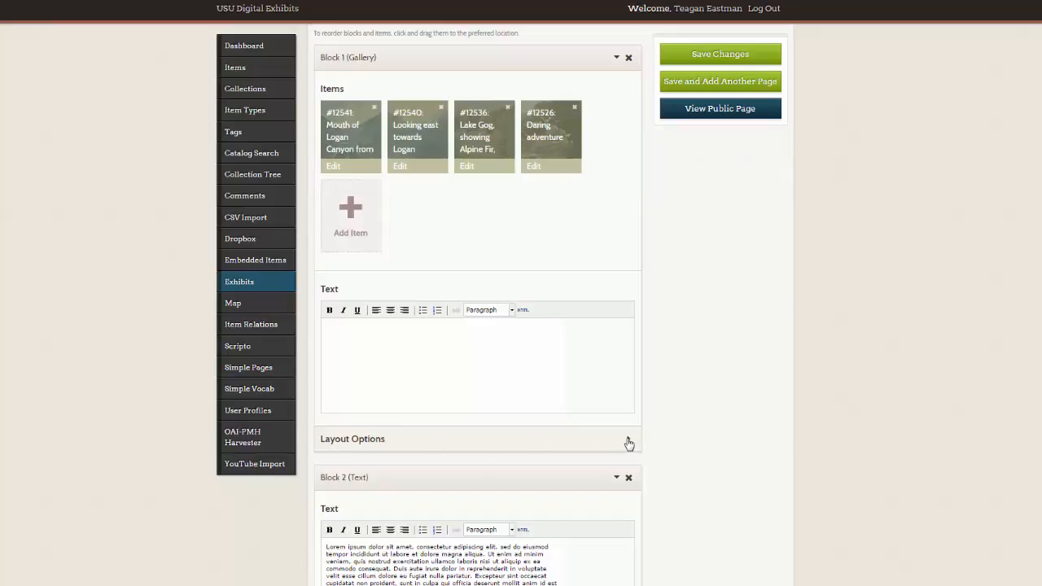
Step: In the gallery block's layout options, keep Showcase file position at 'No showcase file'
left_click(628, 440)
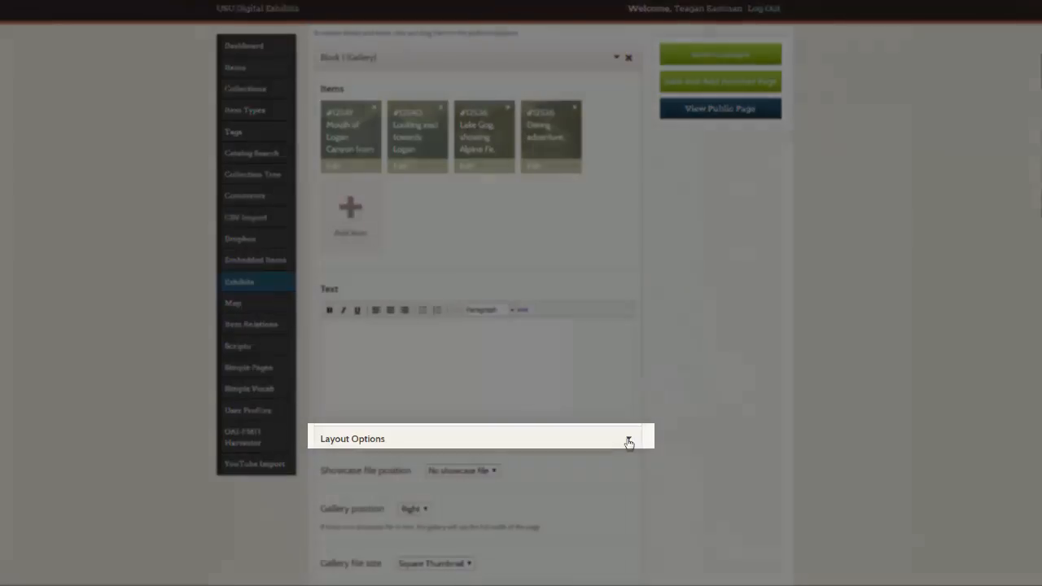
scroll("down", 3)
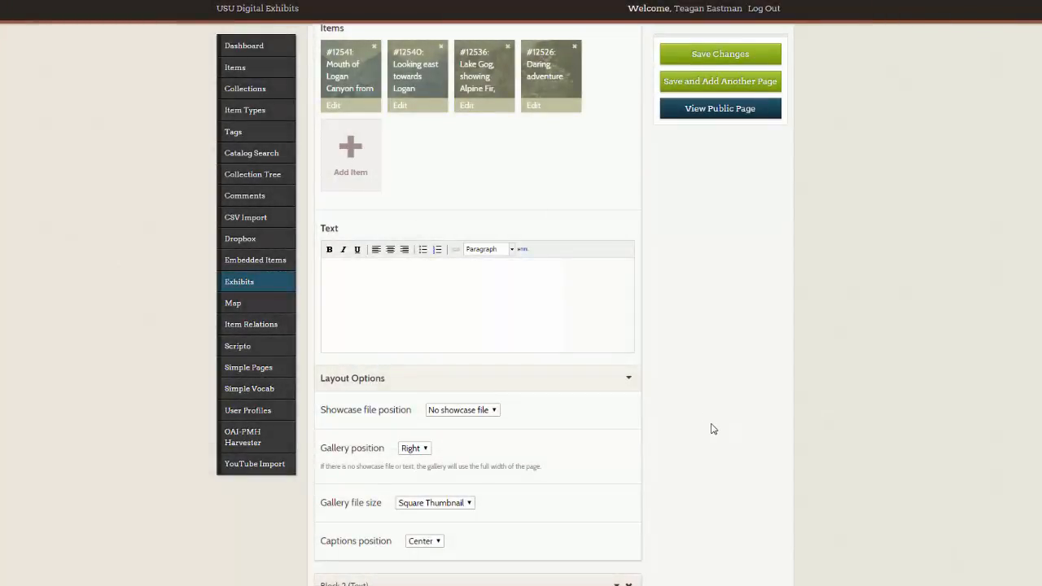
left_click(462, 411)
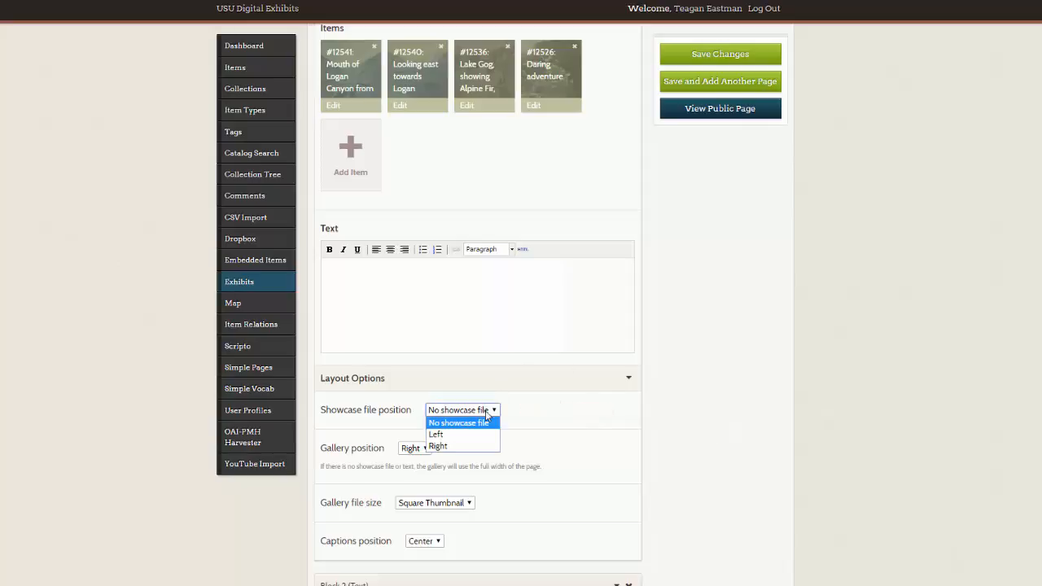
mouse_move(480, 434)
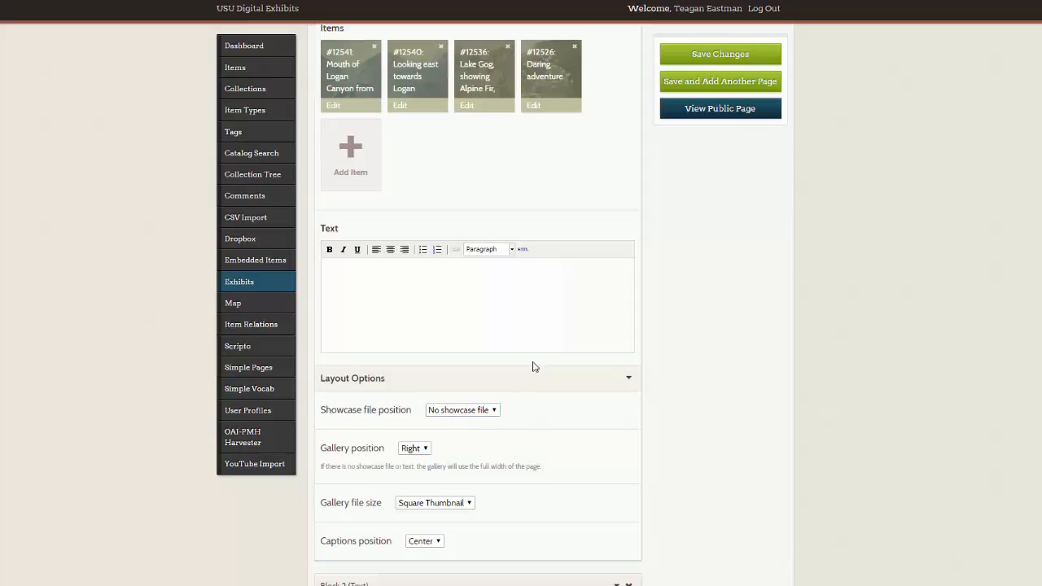
mouse_move(528, 360)
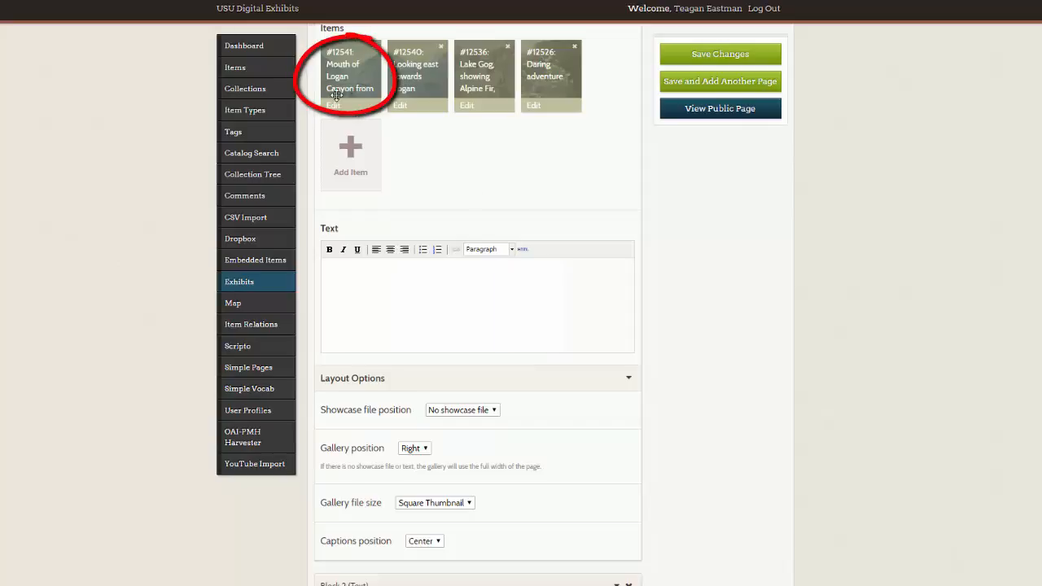
mouse_move(339, 82)
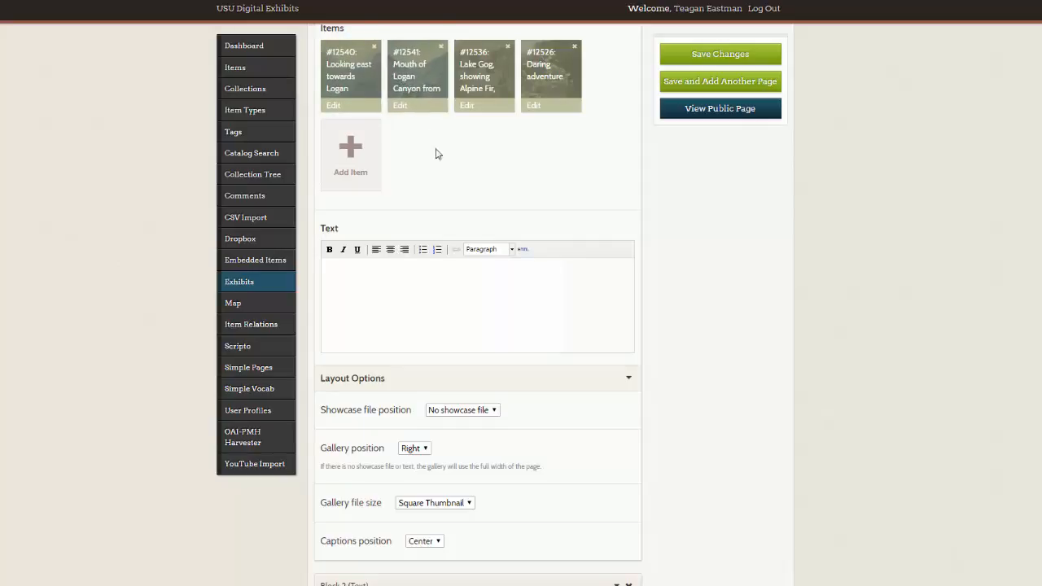
mouse_move(446, 176)
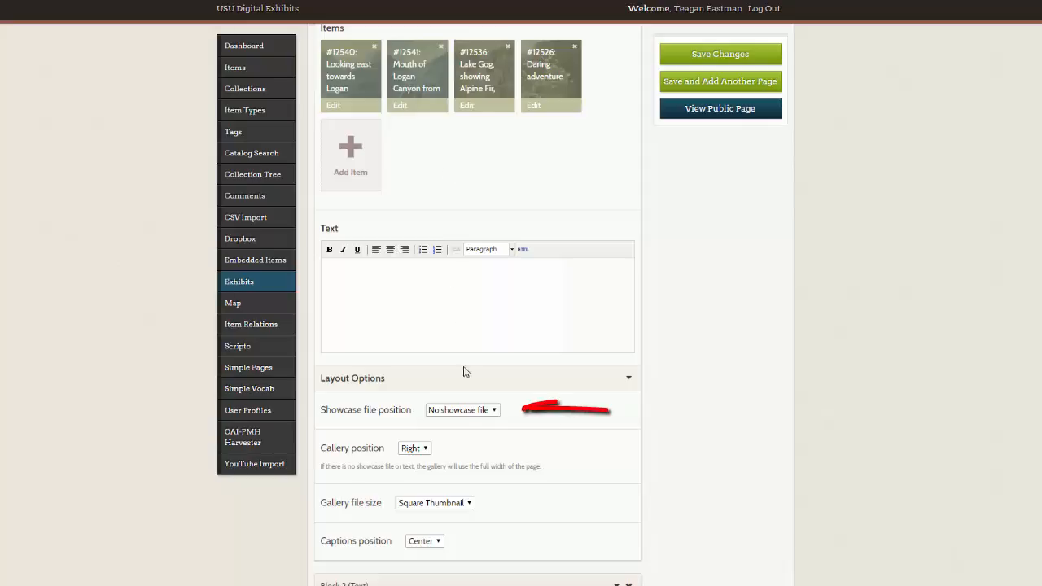
left_click(462, 410)
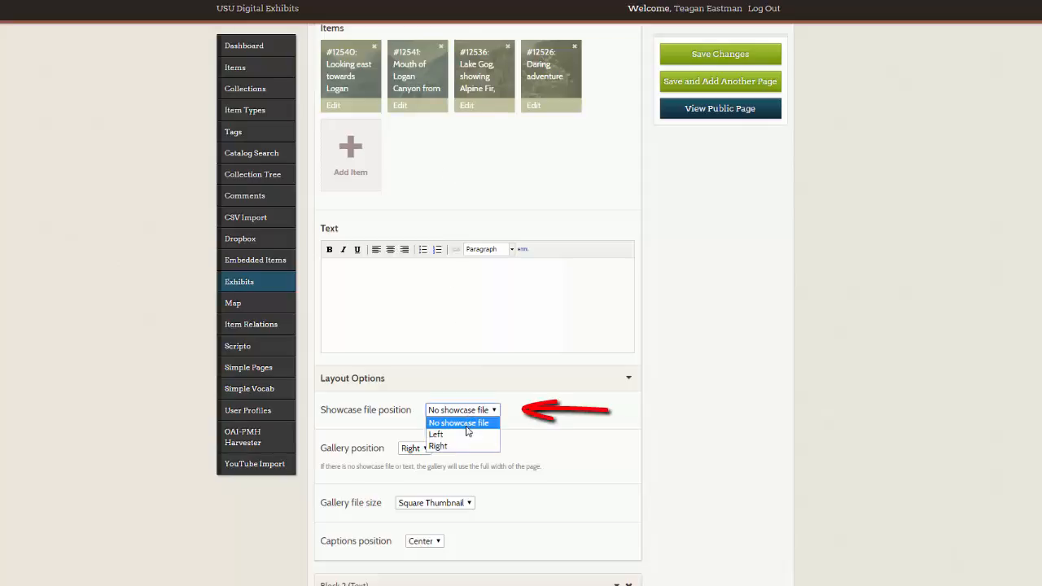
left_click(459, 423)
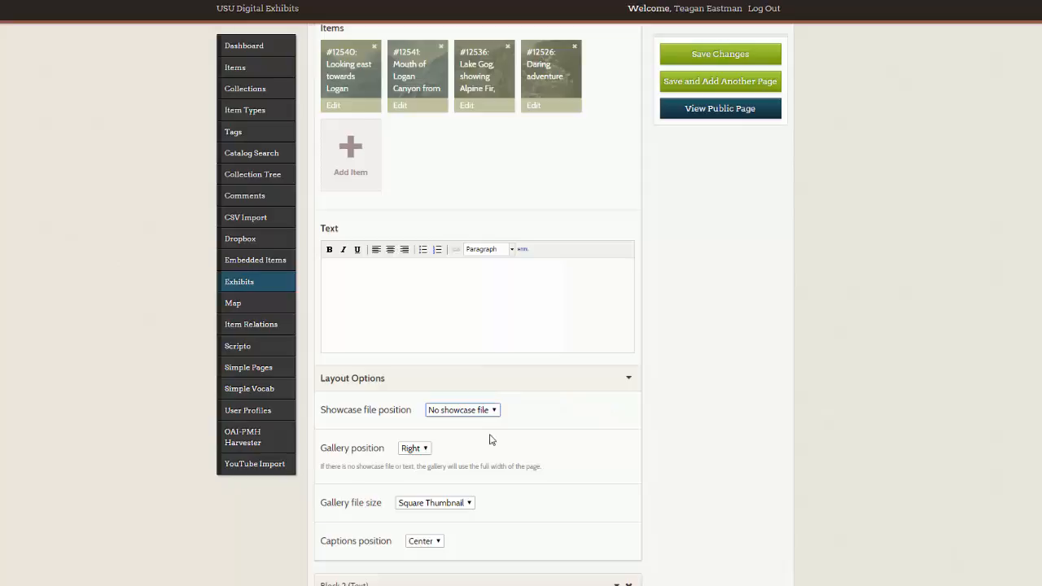
mouse_move(501, 116)
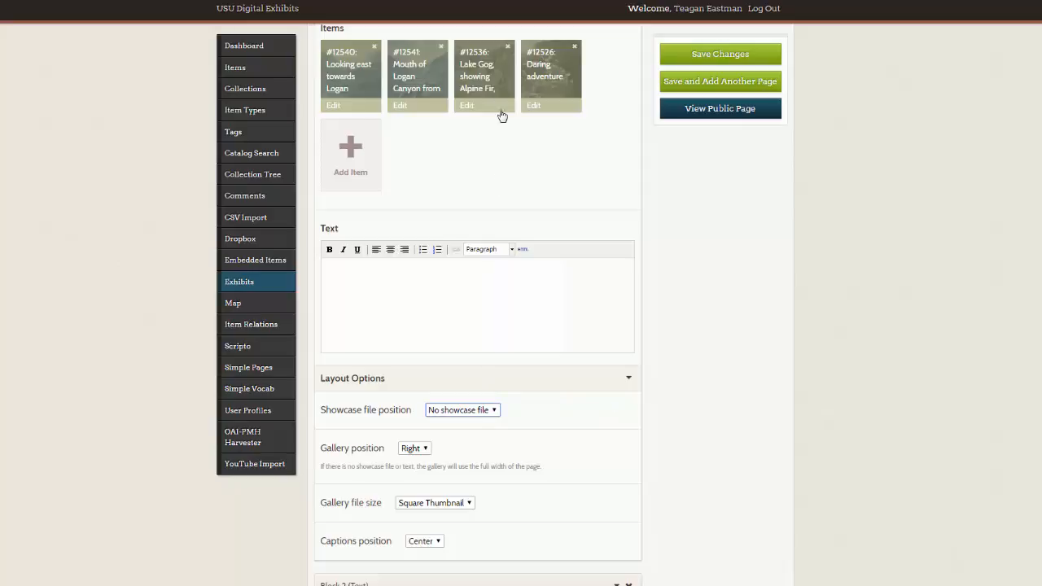
Step: Move the #12536 Lake Gog item to the first position in the block's Items list
left_click_drag(485, 74, 350, 73)
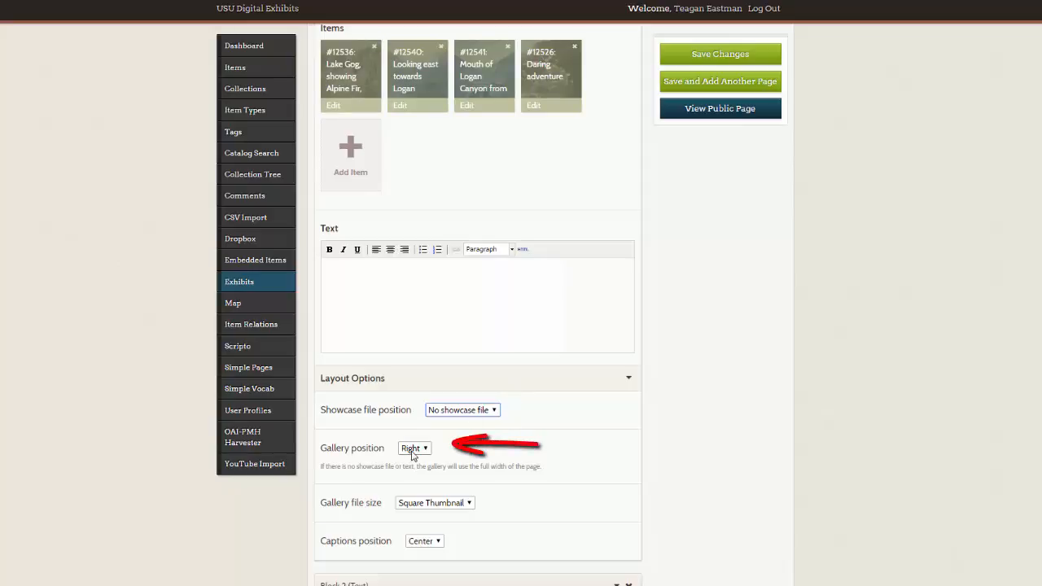
left_click(414, 447)
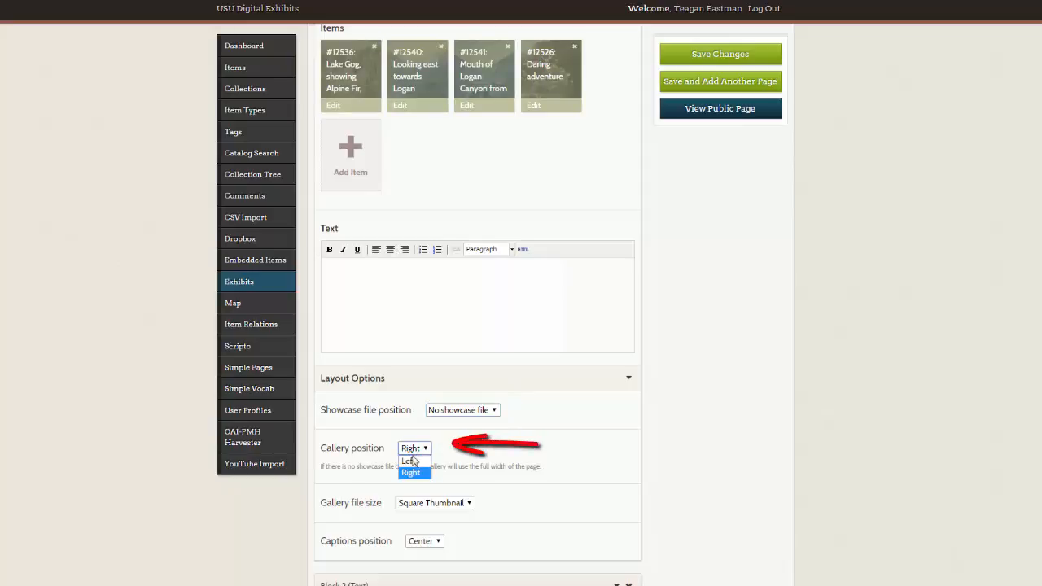
mouse_move(446, 479)
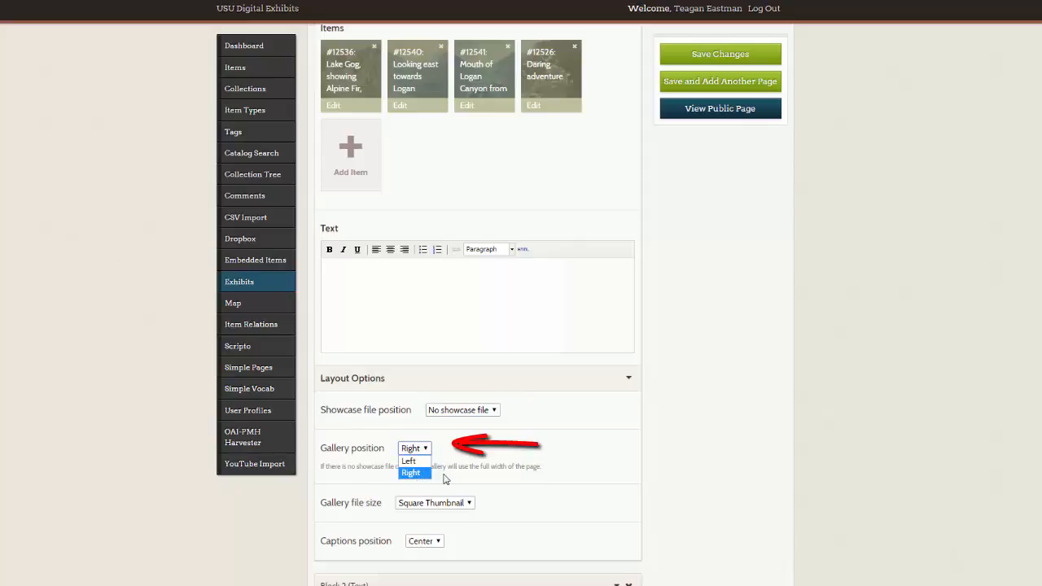
mouse_move(410, 460)
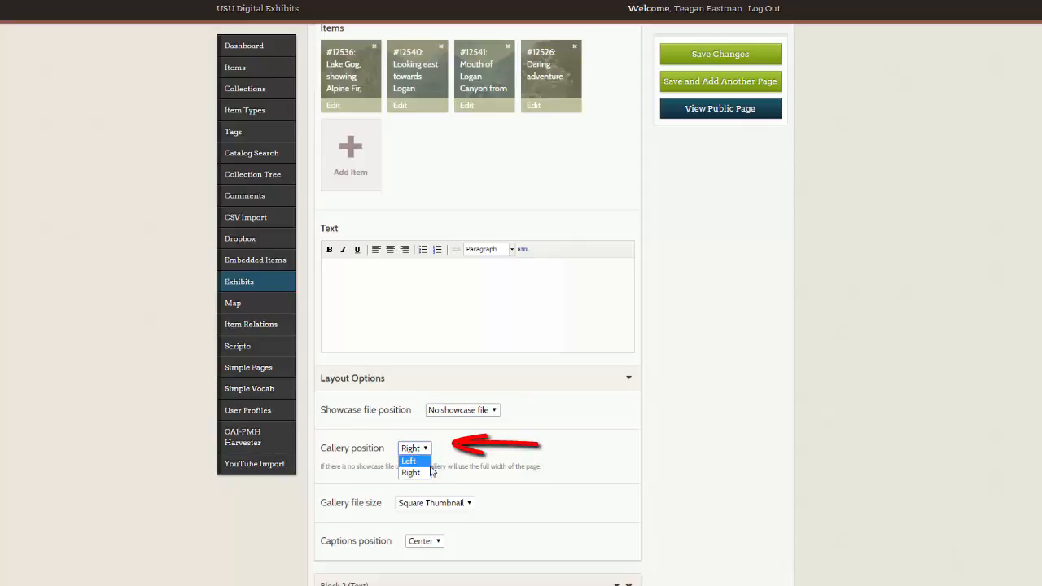
left_click(411, 472)
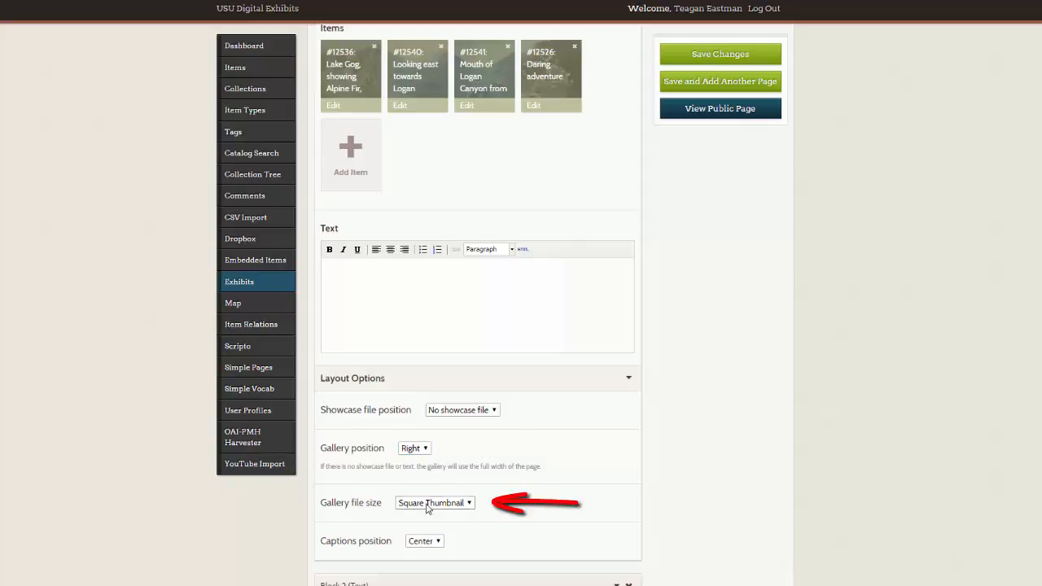
left_click(433, 501)
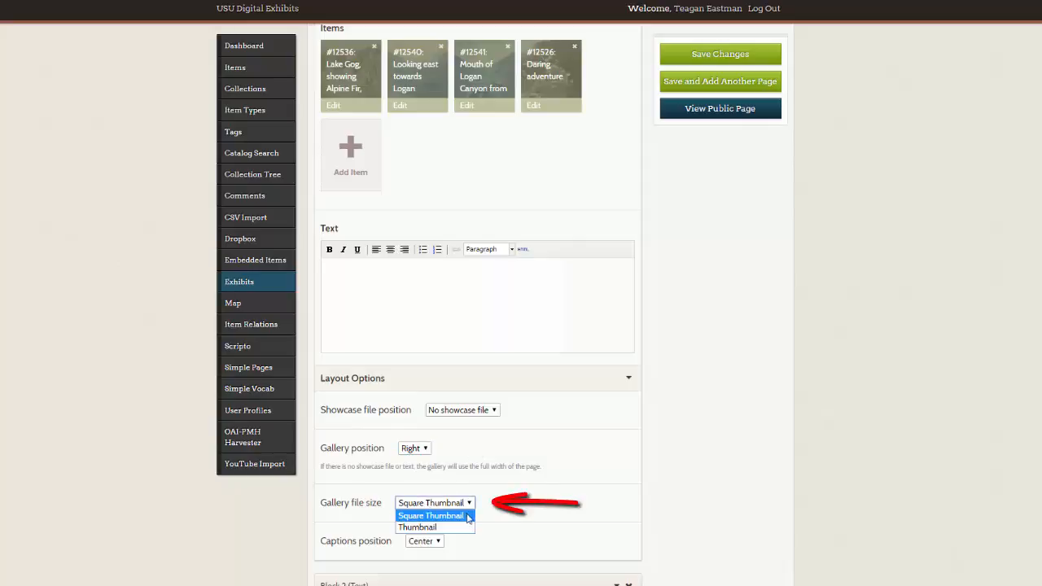
mouse_move(471, 524)
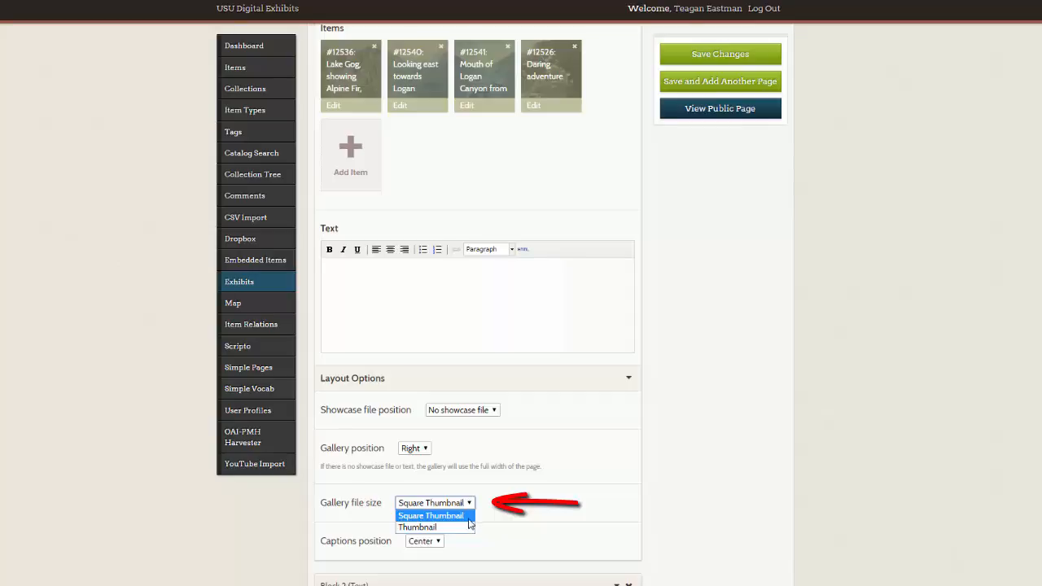
mouse_move(433, 527)
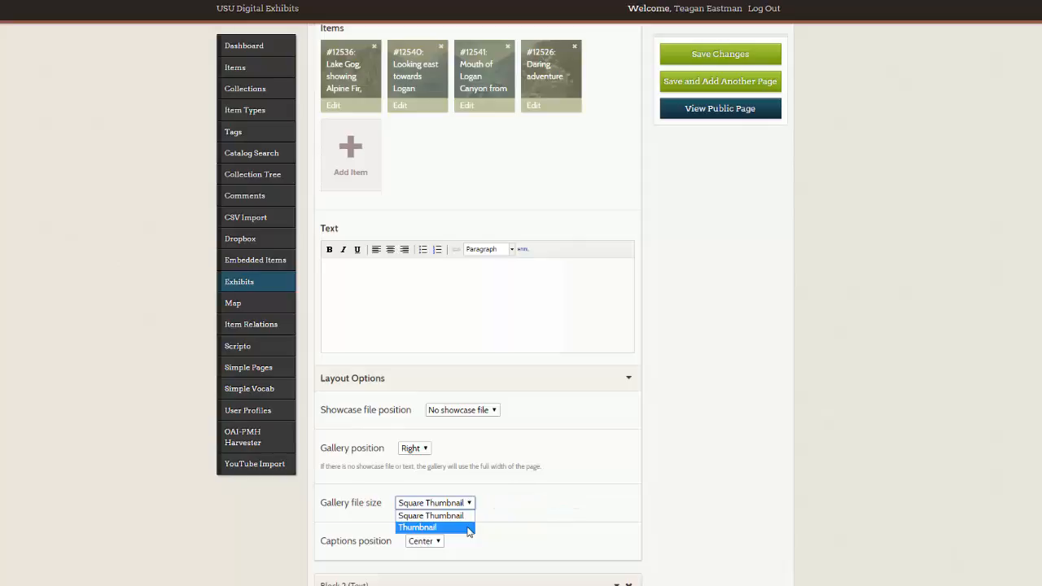
Step: Keep square thumbnails and centered captions, save changes, and view the public Gallery Page
left_click(433, 501)
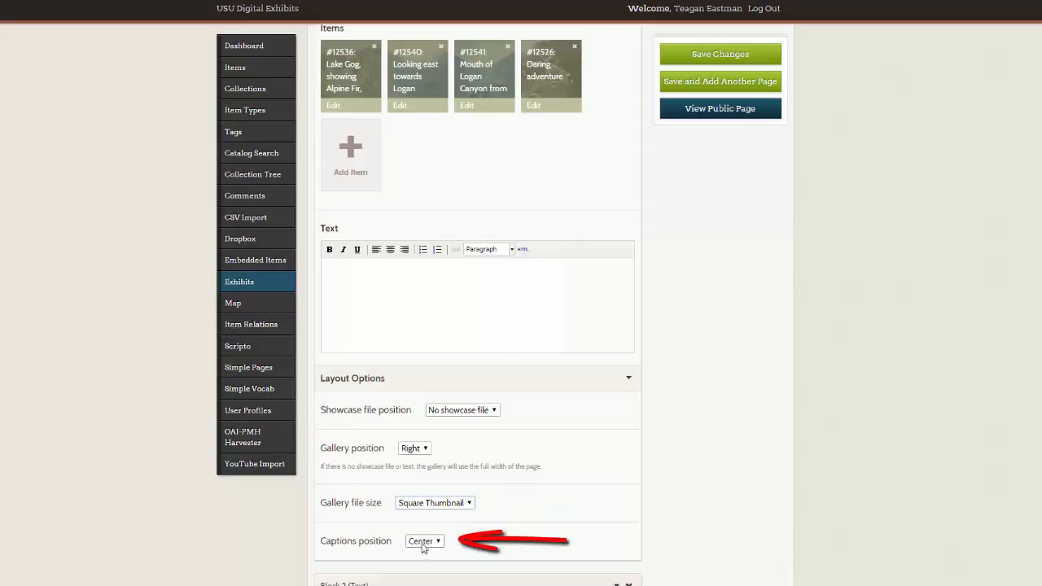
left_click(424, 541)
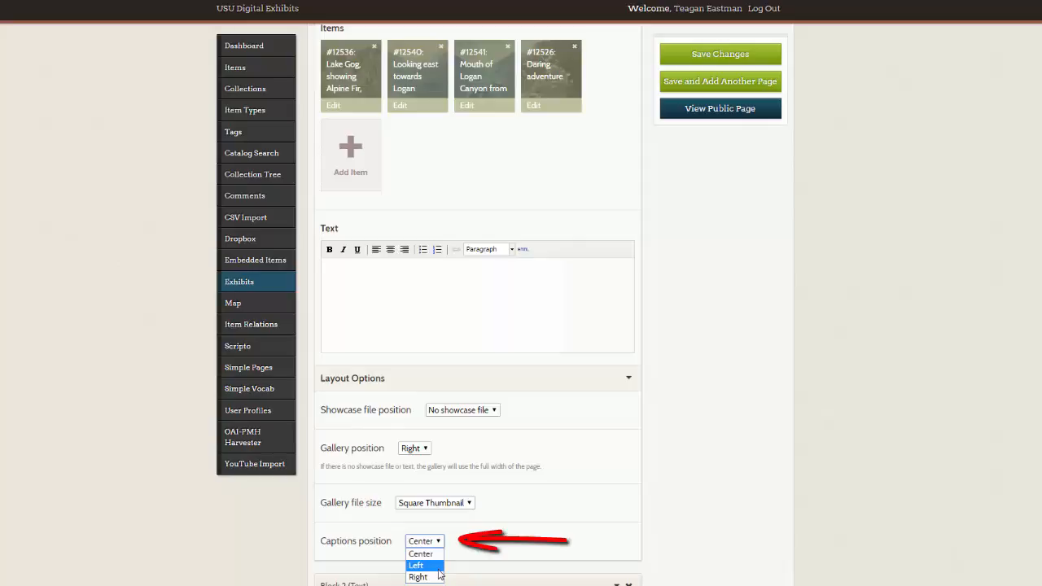
mouse_move(443, 570)
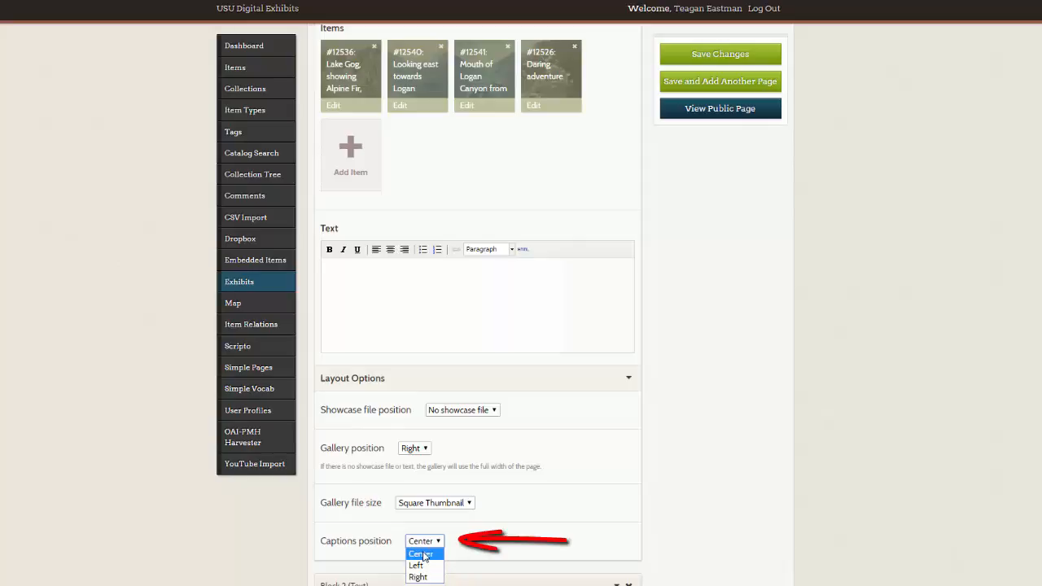
left_click(720, 54)
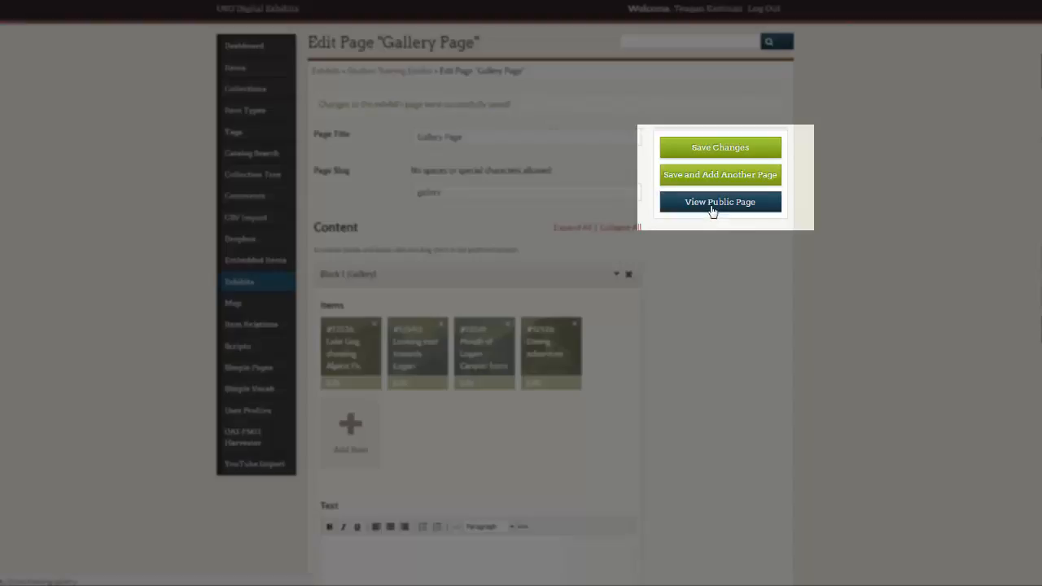
left_click(719, 202)
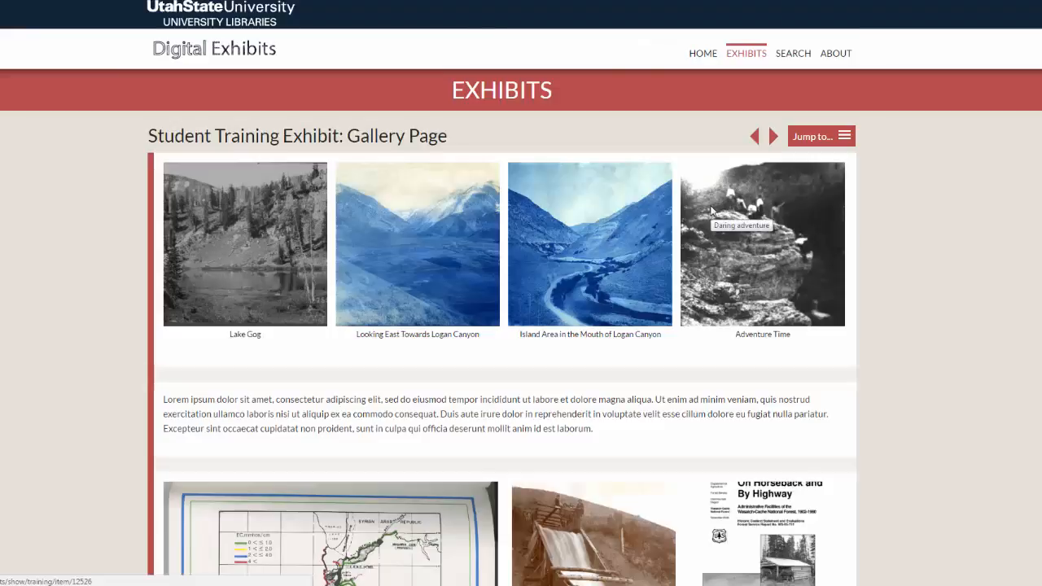